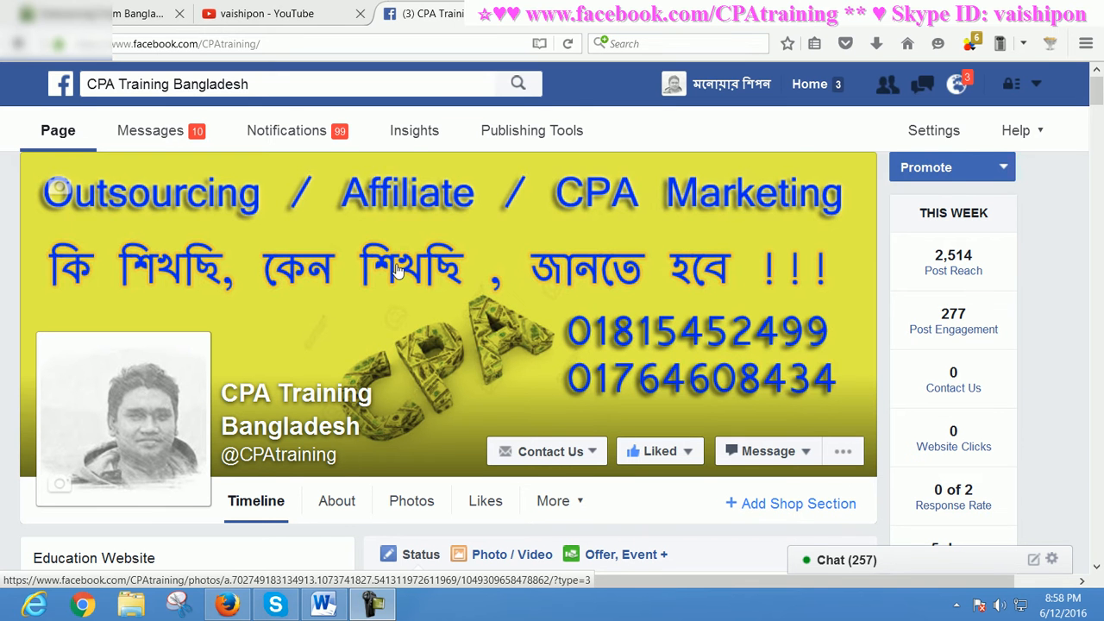
{"action": "mouse_move", "coordinate": [487, 285]}
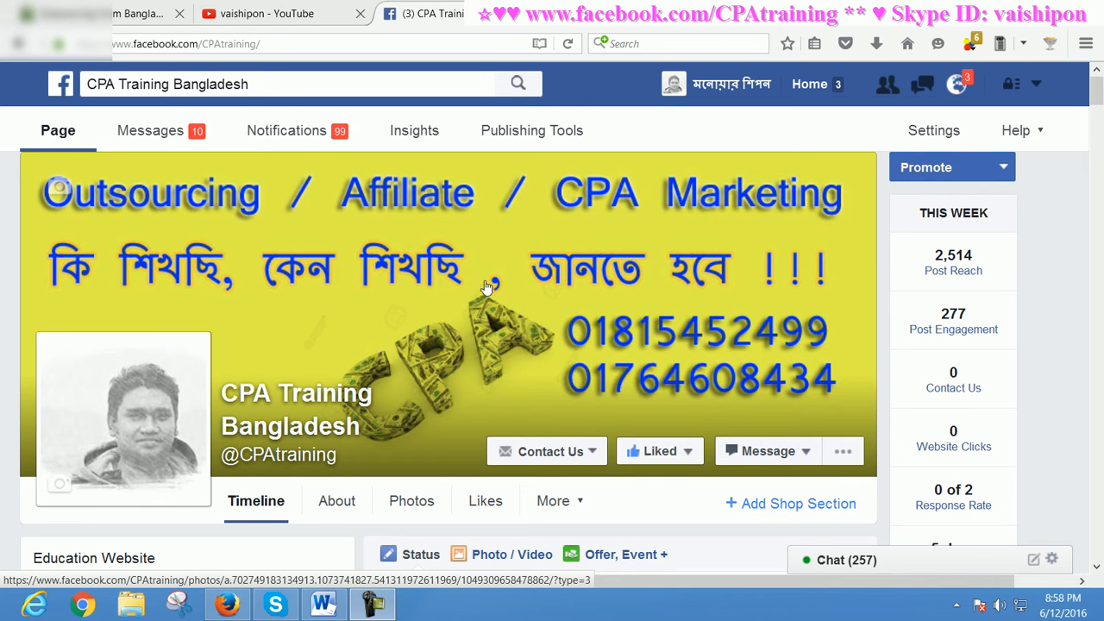
{"action": "mouse_move", "coordinate": [425, 319]}
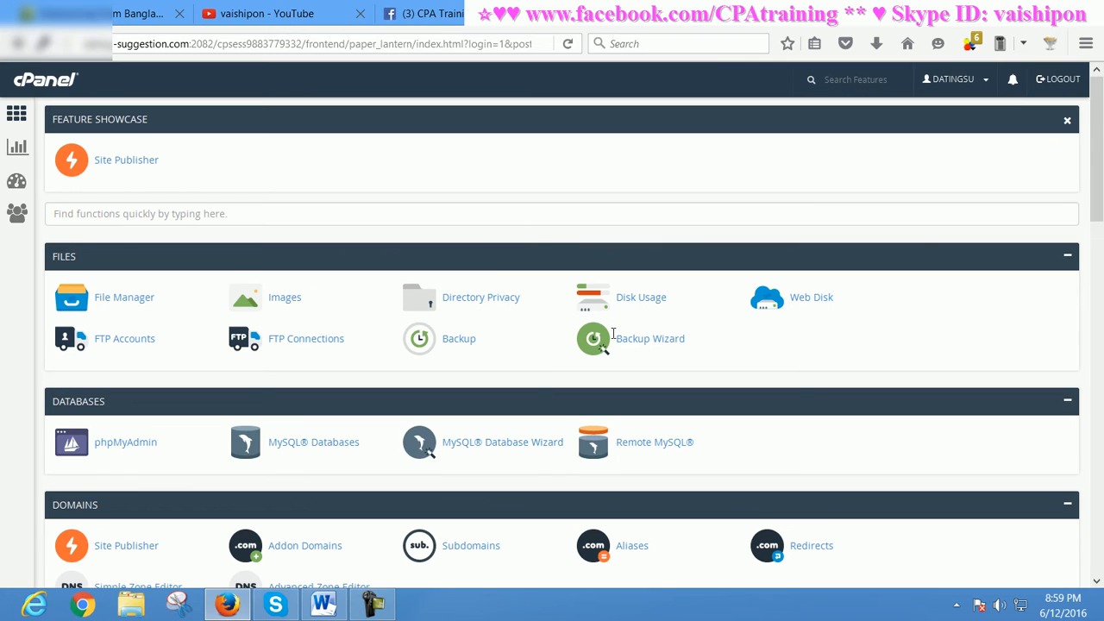
{"action": "mouse_move", "coordinate": [498, 319]}
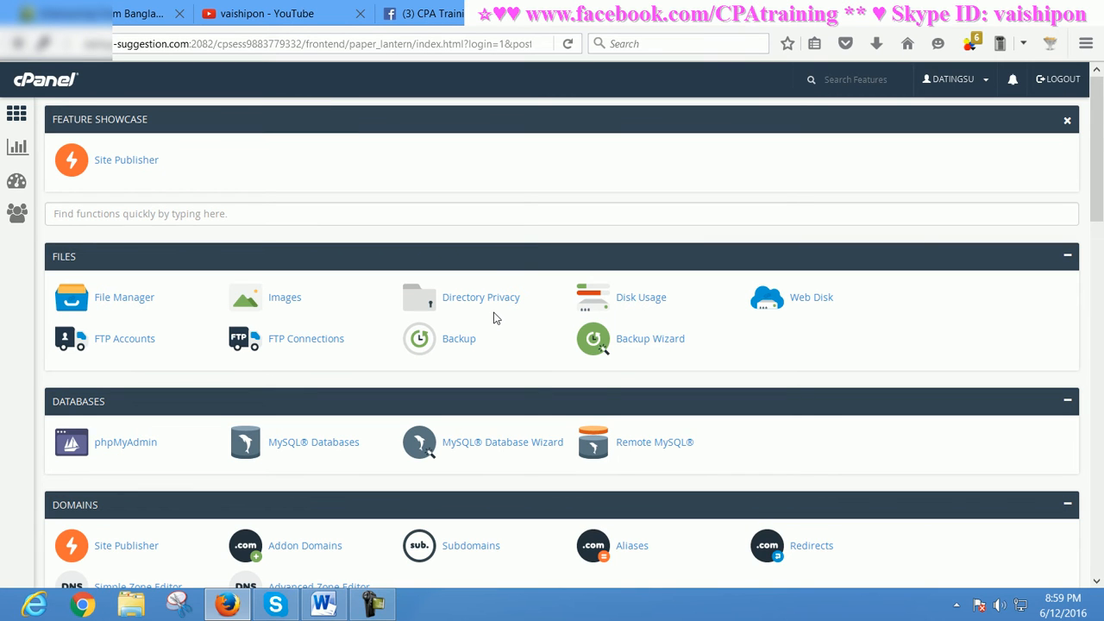
{"action": "mouse_move", "coordinate": [527, 320]}
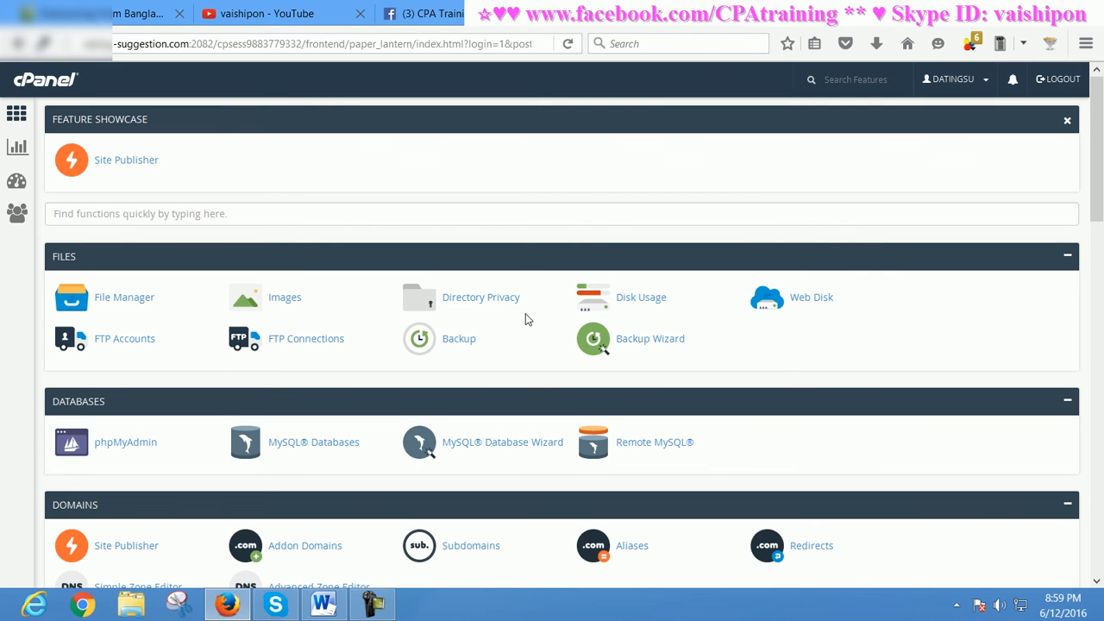
{"action": "mouse_move", "coordinate": [146, 59]}
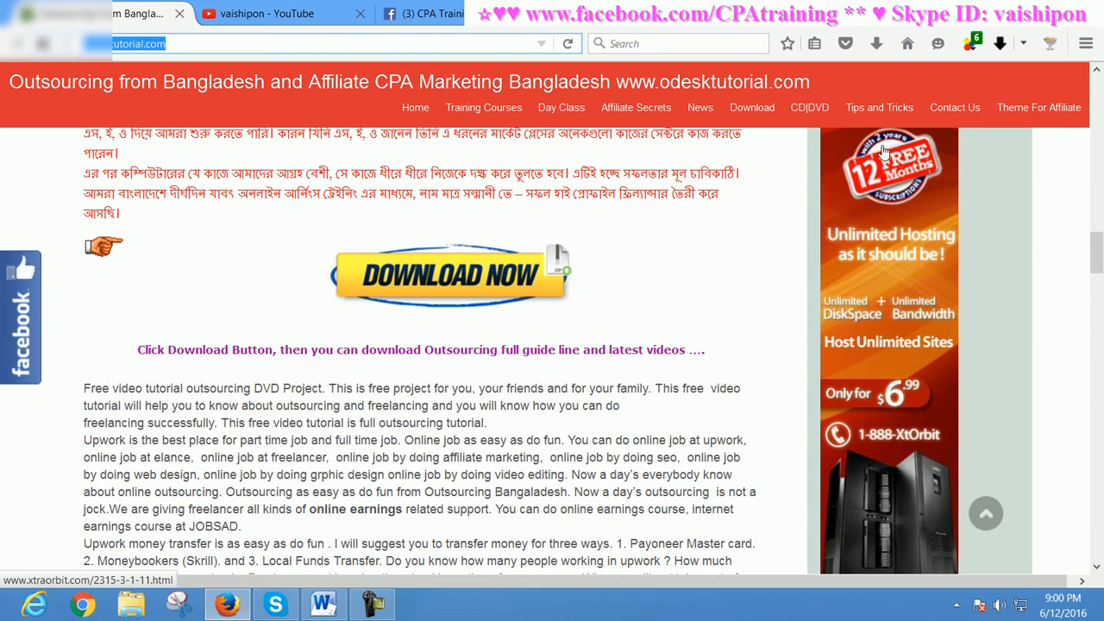
{"action": "mouse_move", "coordinate": [879, 231]}
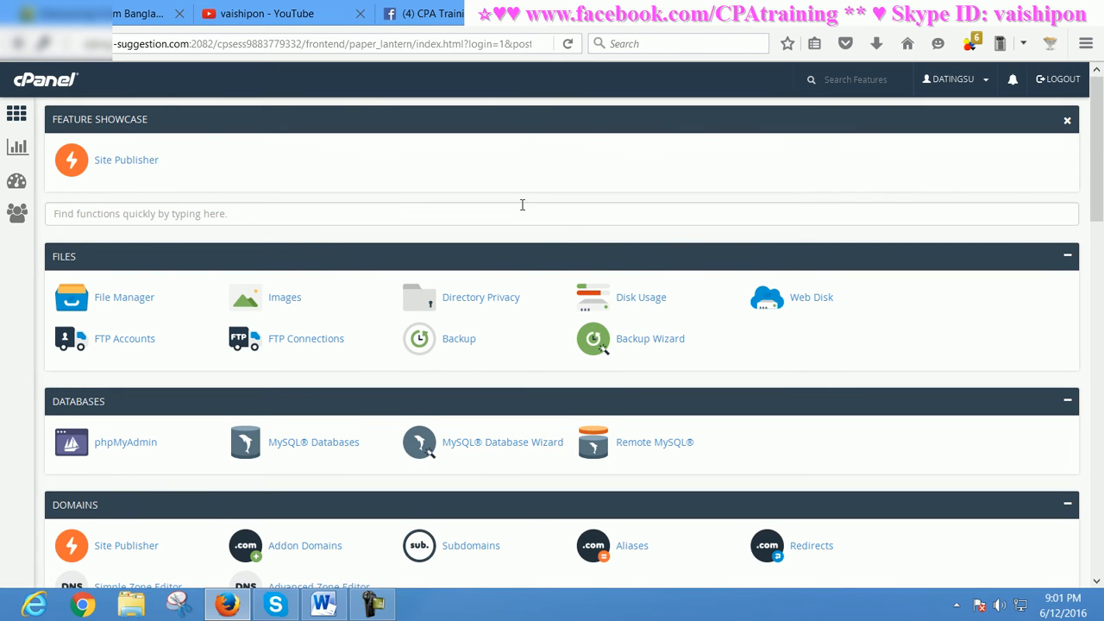
{"action": "mouse_move", "coordinate": [455, 348]}
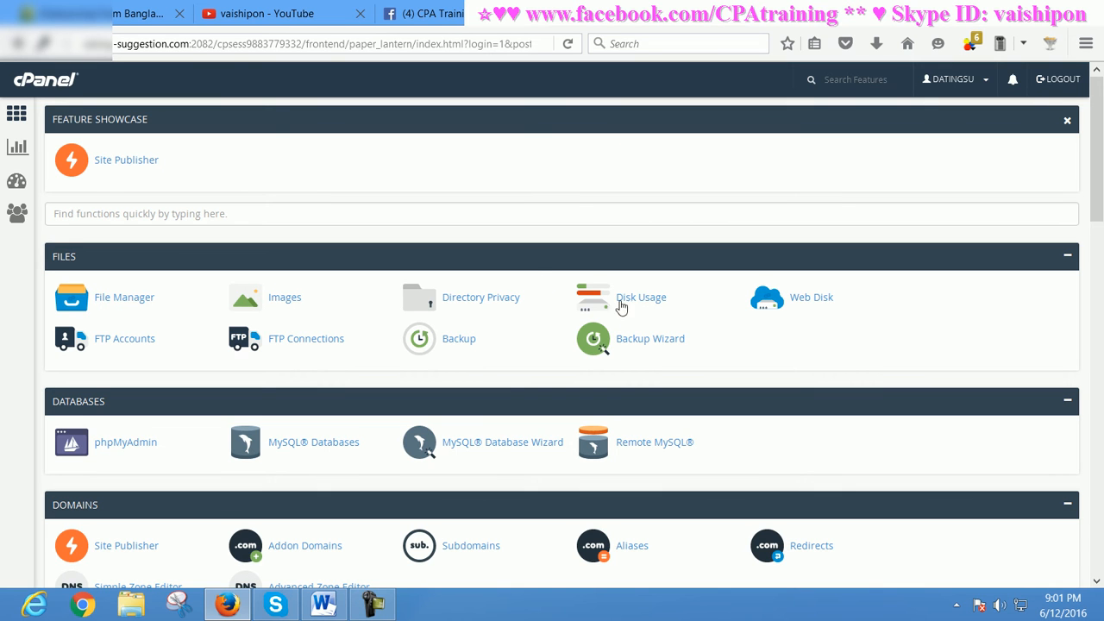
{"action": "mouse_move", "coordinate": [557, 268]}
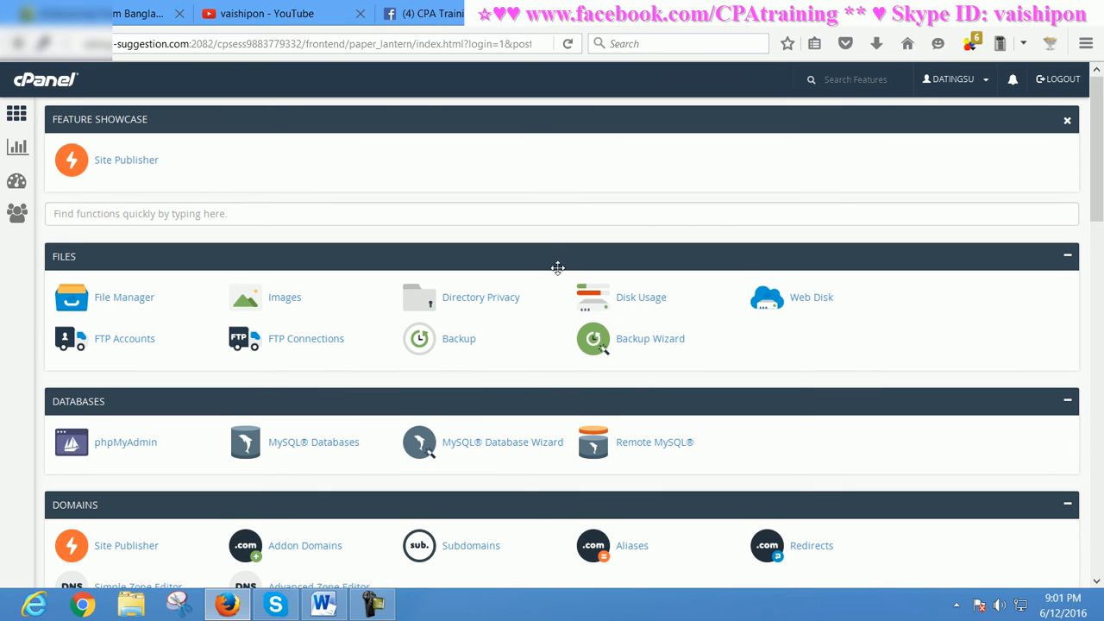
Open WordPress from Softaculous Apps Installer and start a new install with Install Now
{"action": "scroll", "scroll_direction": "down", "scroll_amount": 3}
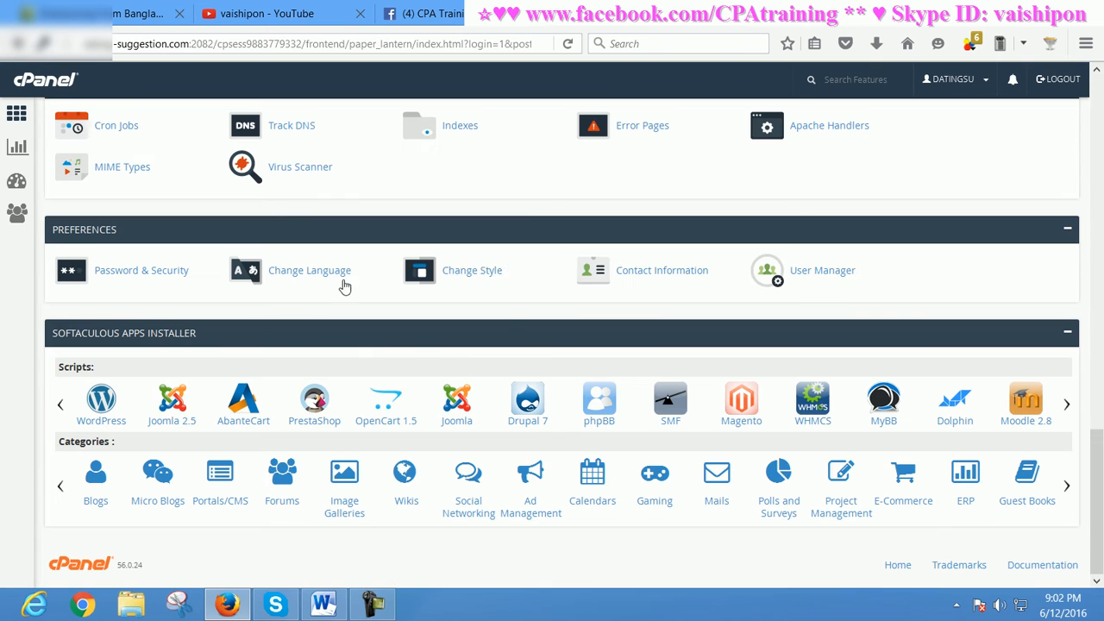
{"action": "mouse_move", "coordinate": [138, 345]}
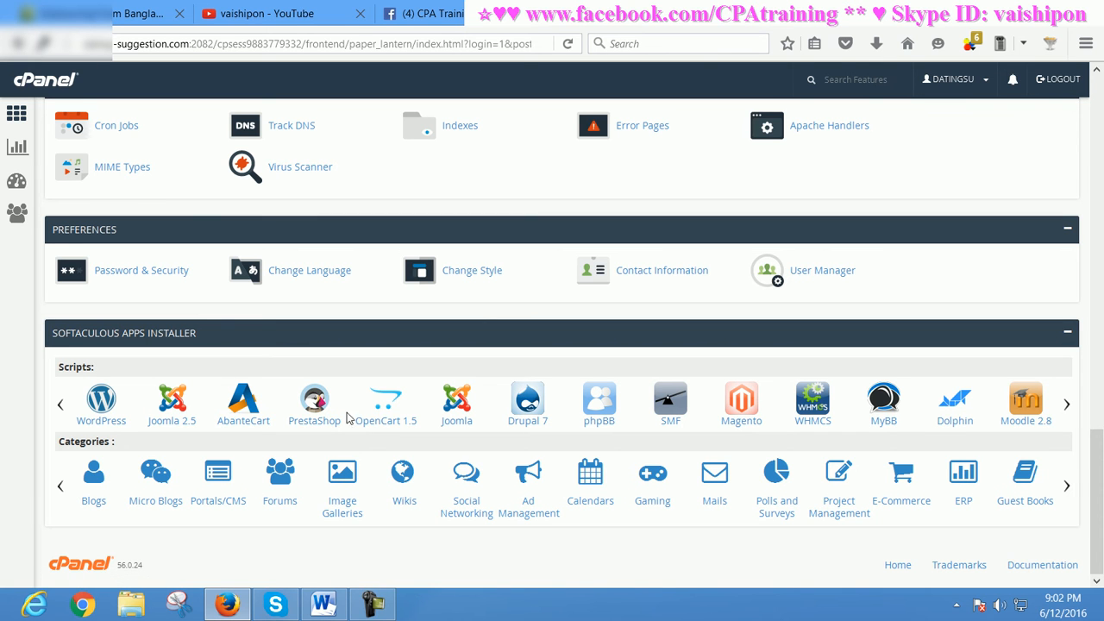
{"action": "mouse_move", "coordinate": [118, 421]}
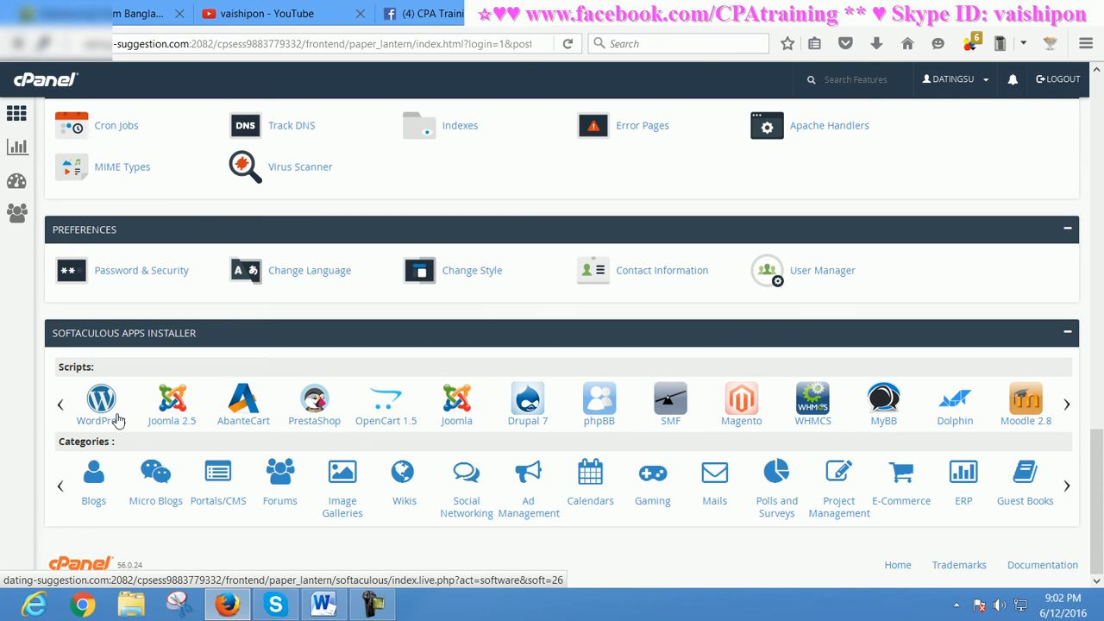
{"action": "left_click", "coordinate": [101, 403]}
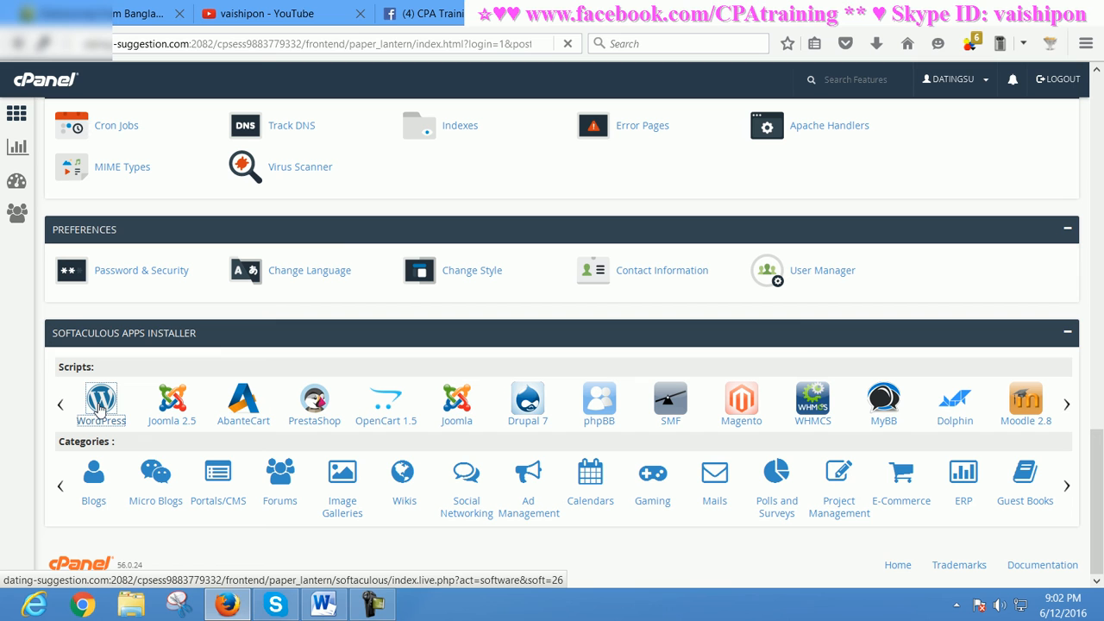
{"action": "left_click", "coordinate": [100, 405]}
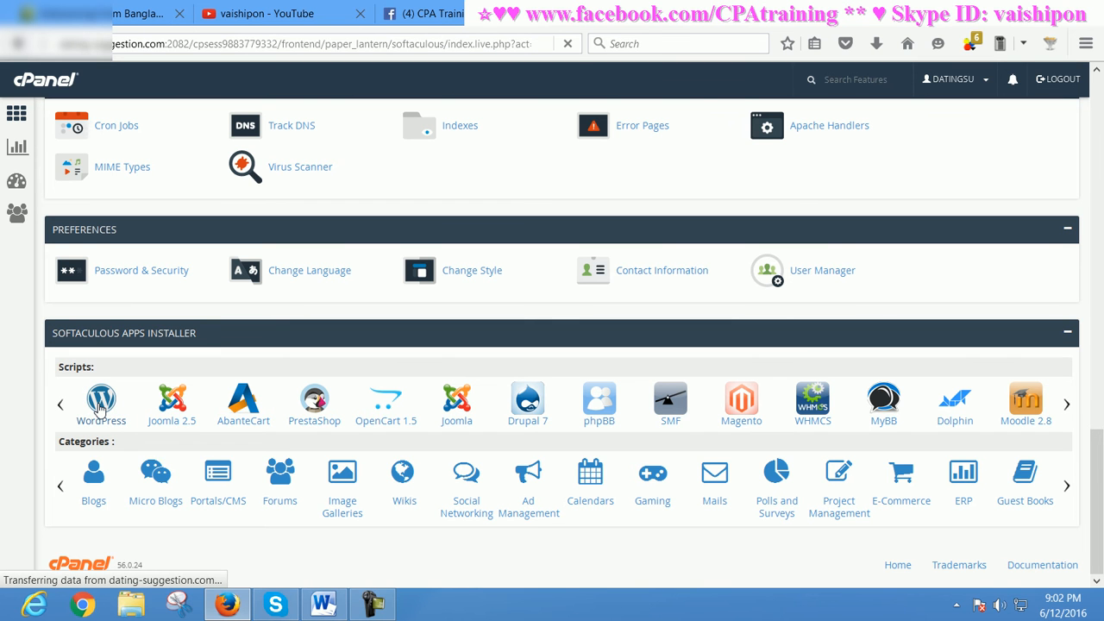
{"action": "left_click", "coordinate": [101, 401]}
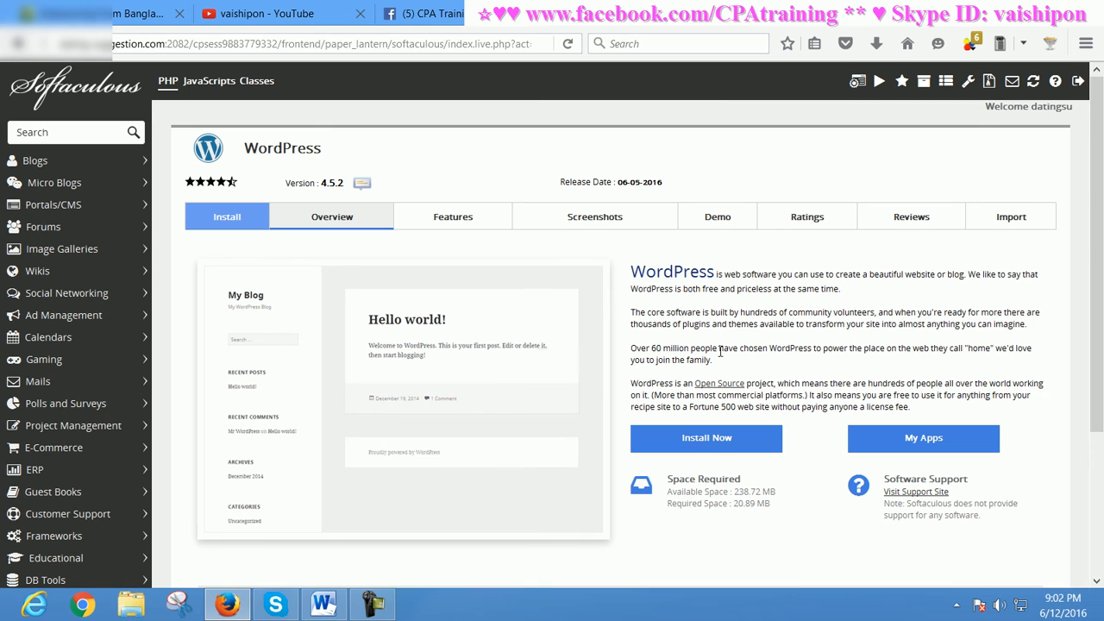
{"action": "mouse_move", "coordinate": [704, 444]}
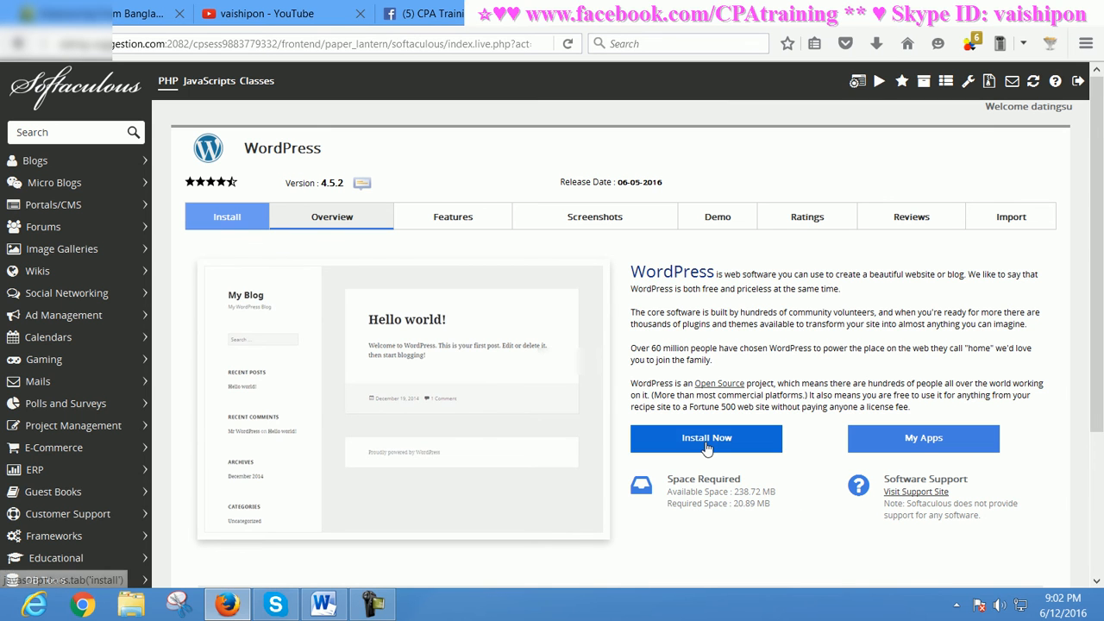
{"action": "left_click", "coordinate": [705, 438]}
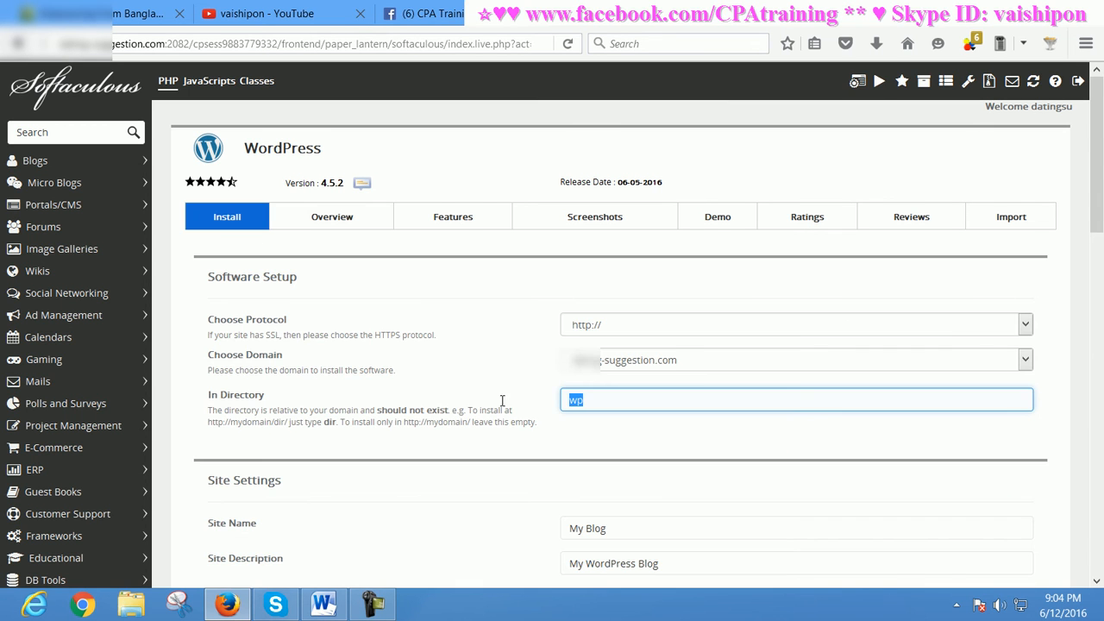
Clear the In Directory field for a root install, keeping default site and admin details
{"action": "scroll", "scroll_direction": "down", "scroll_amount": 3}
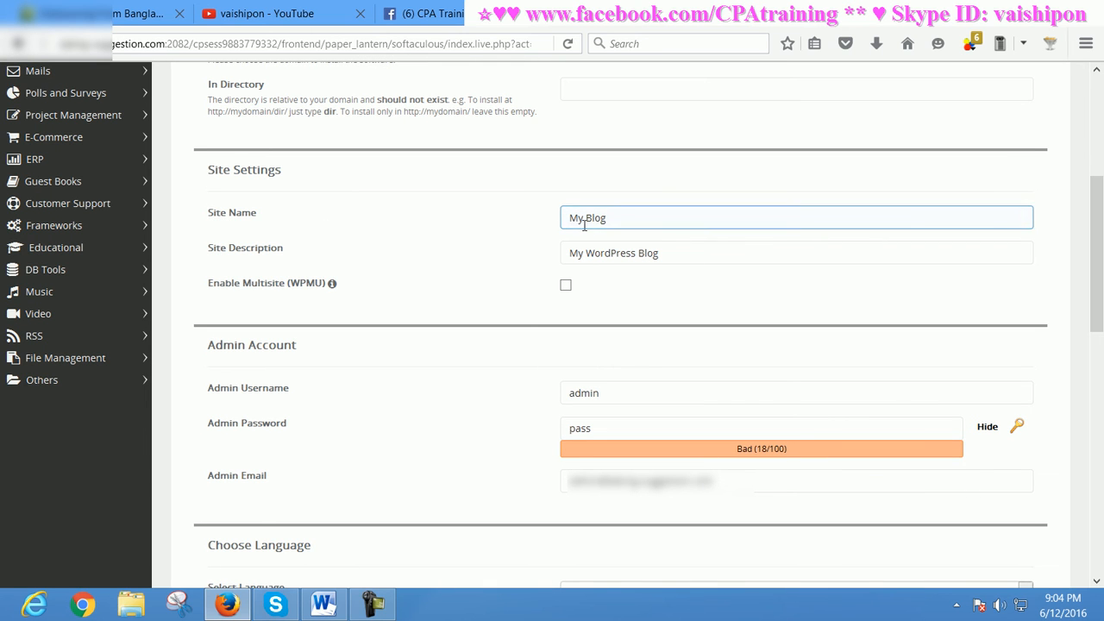
{"action": "mouse_move", "coordinate": [382, 256]}
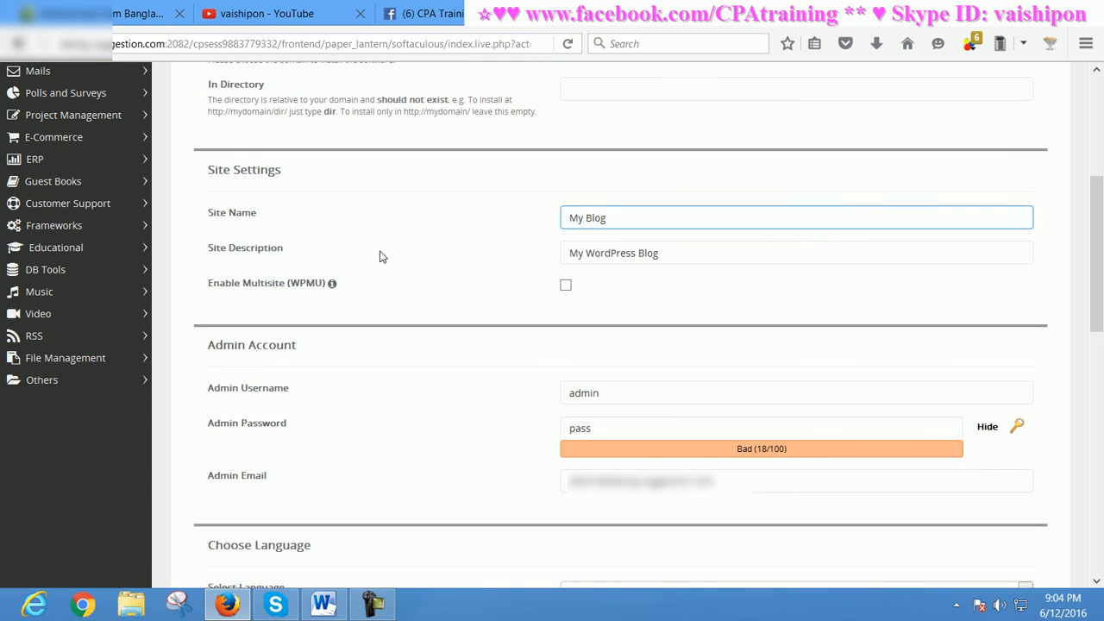
{"action": "left_click", "coordinate": [796, 253]}
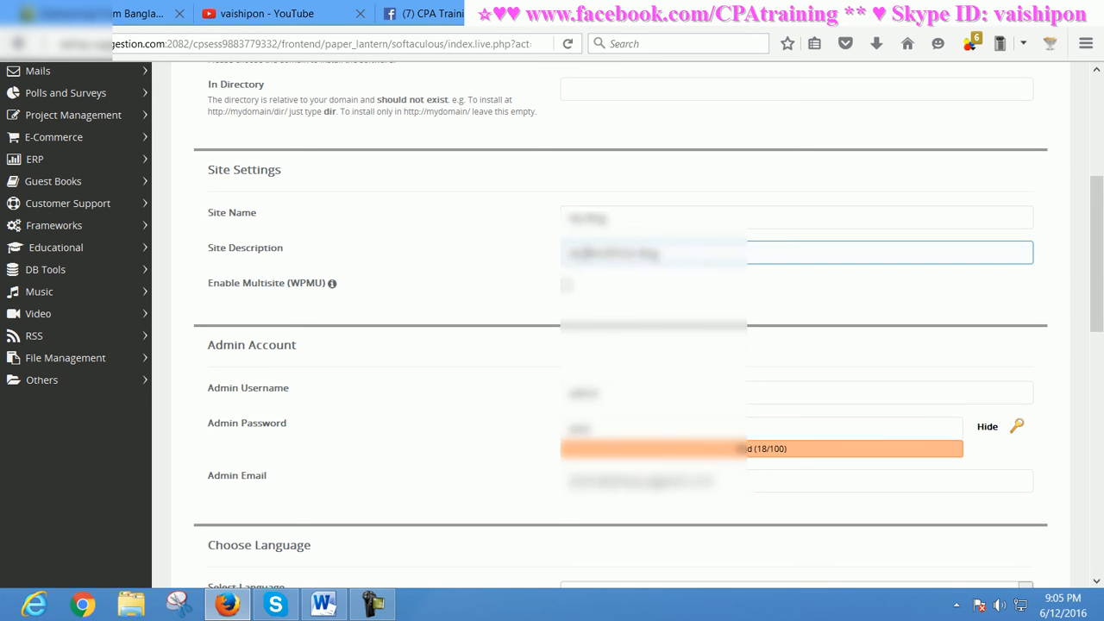
{"action": "scroll", "scroll_direction": "down", "scroll_amount": 3}
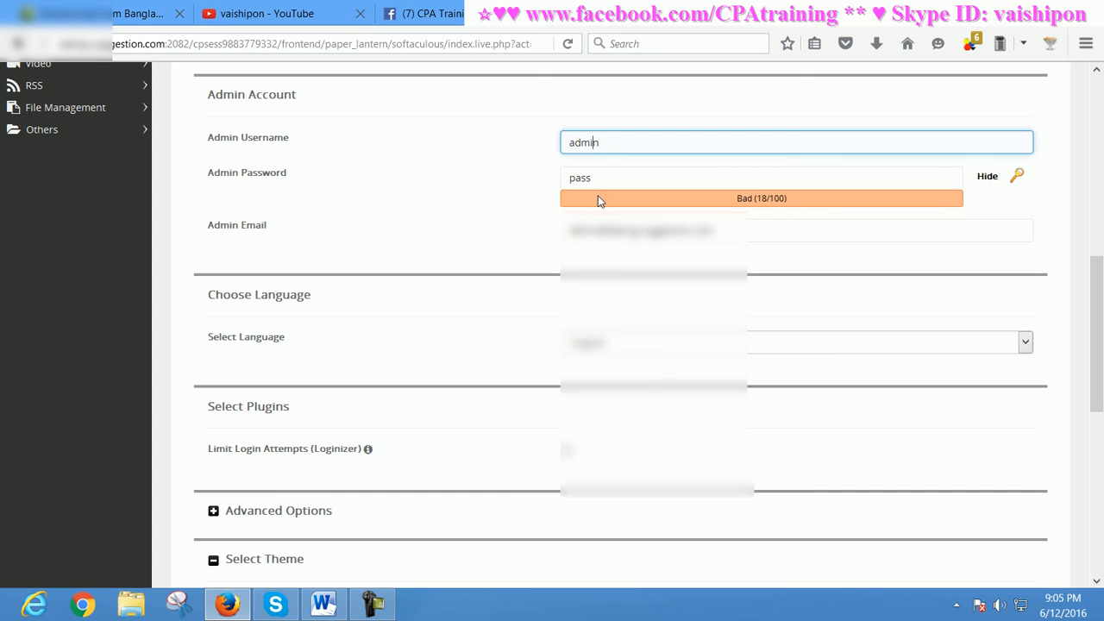
{"action": "left_click", "coordinate": [761, 178]}
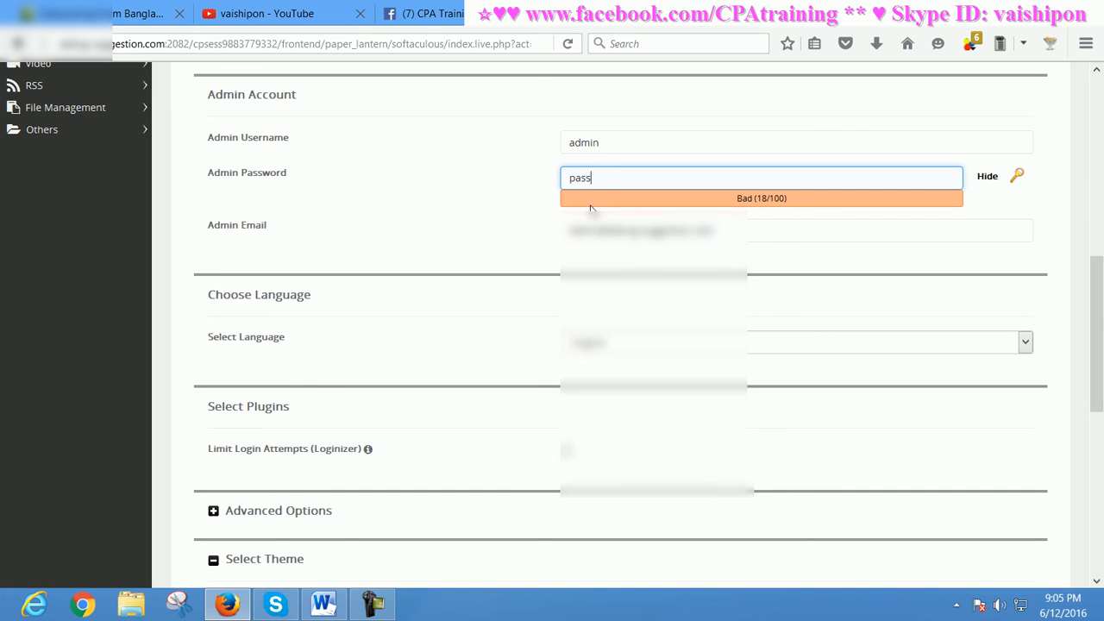
Pick the Sensible WP theme, enter a details email, and run the installation
{"action": "scroll", "scroll_direction": "down", "scroll_amount": 3}
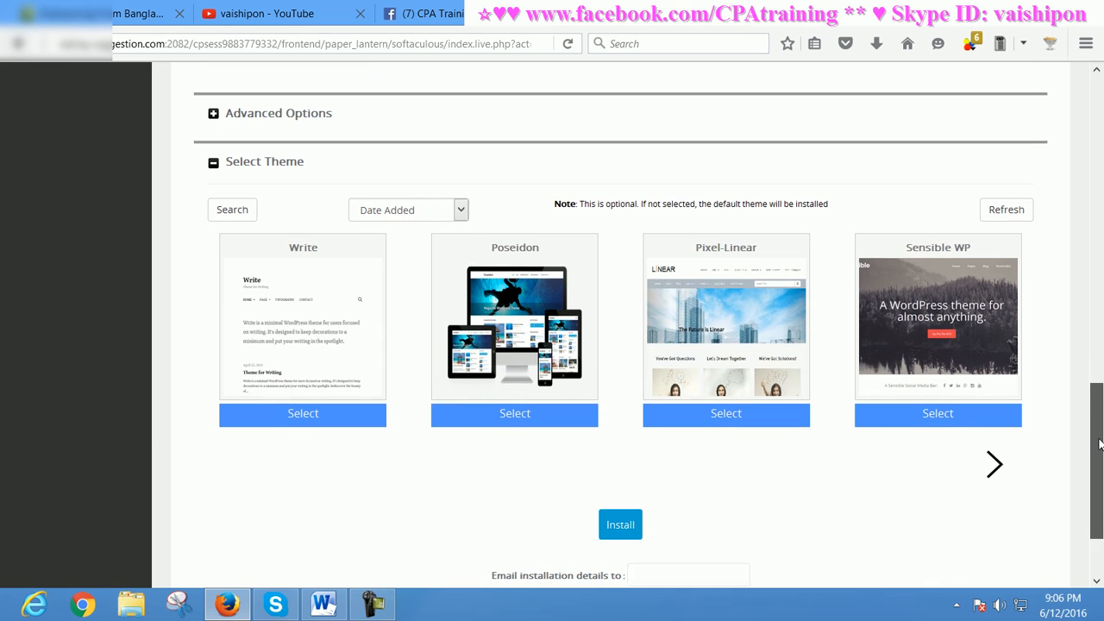
{"action": "scroll", "scroll_direction": "down", "scroll_amount": 3}
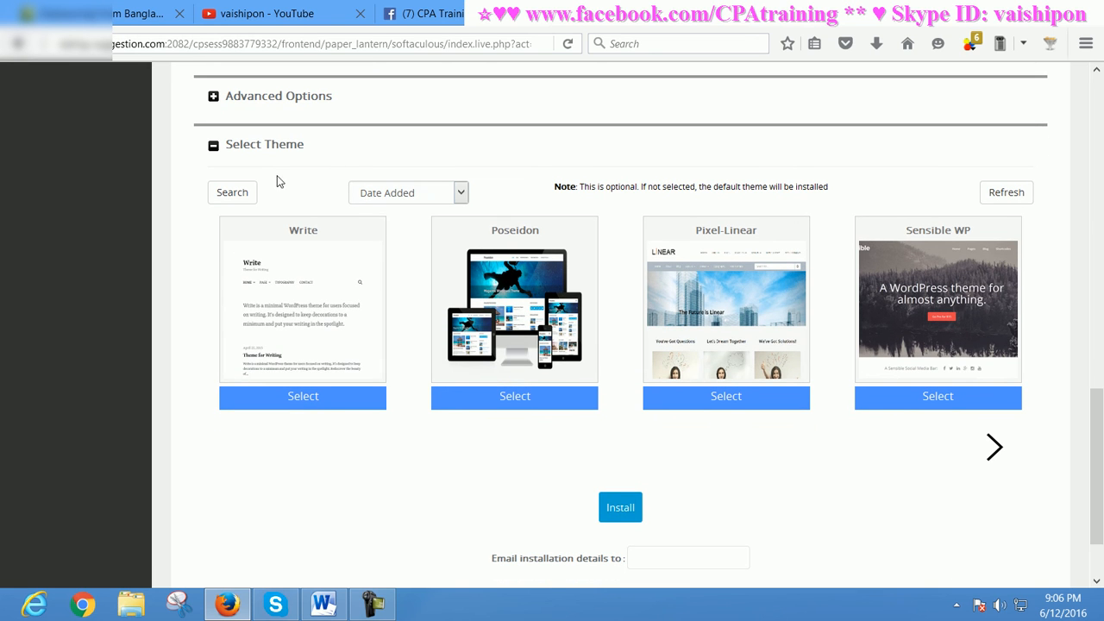
{"action": "mouse_move", "coordinate": [727, 335]}
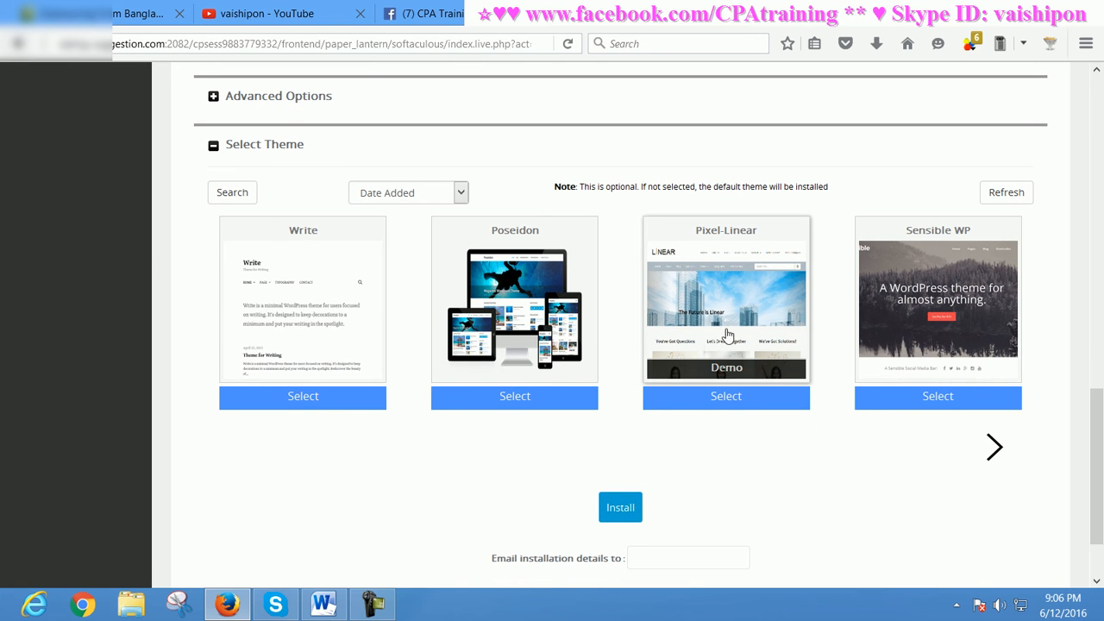
{"action": "mouse_move", "coordinate": [757, 336]}
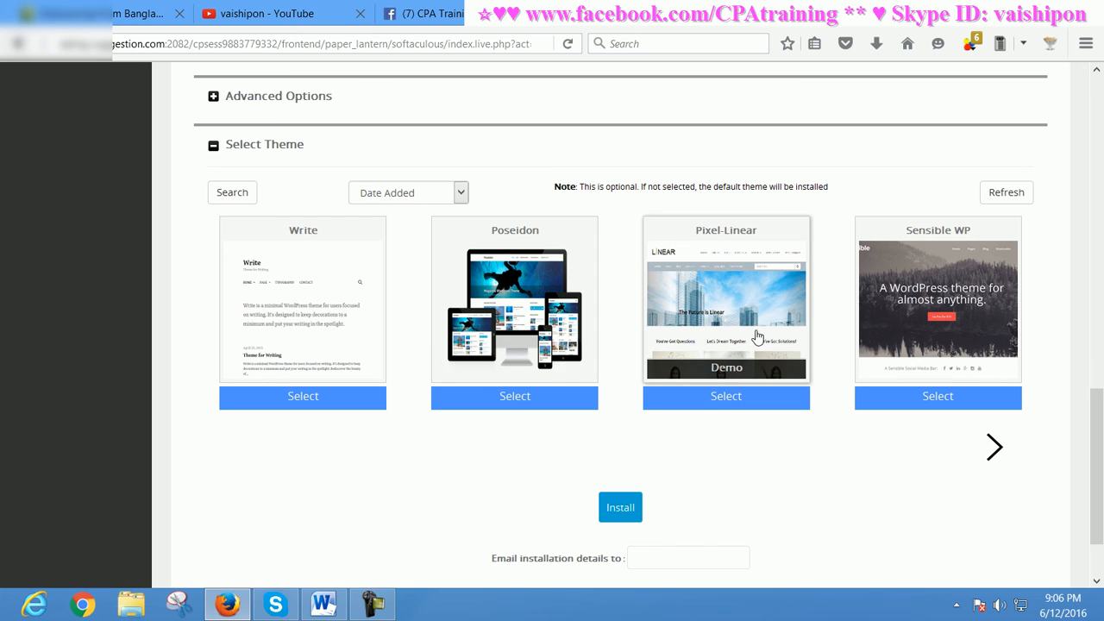
{"action": "mouse_move", "coordinate": [917, 297]}
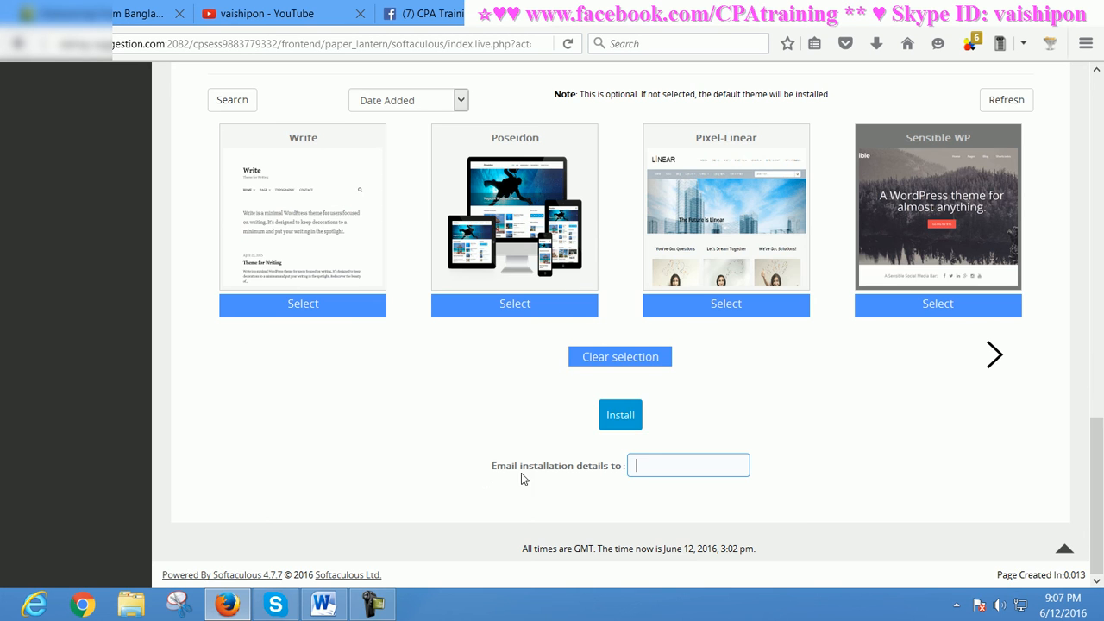
{"action": "mouse_move", "coordinate": [690, 465]}
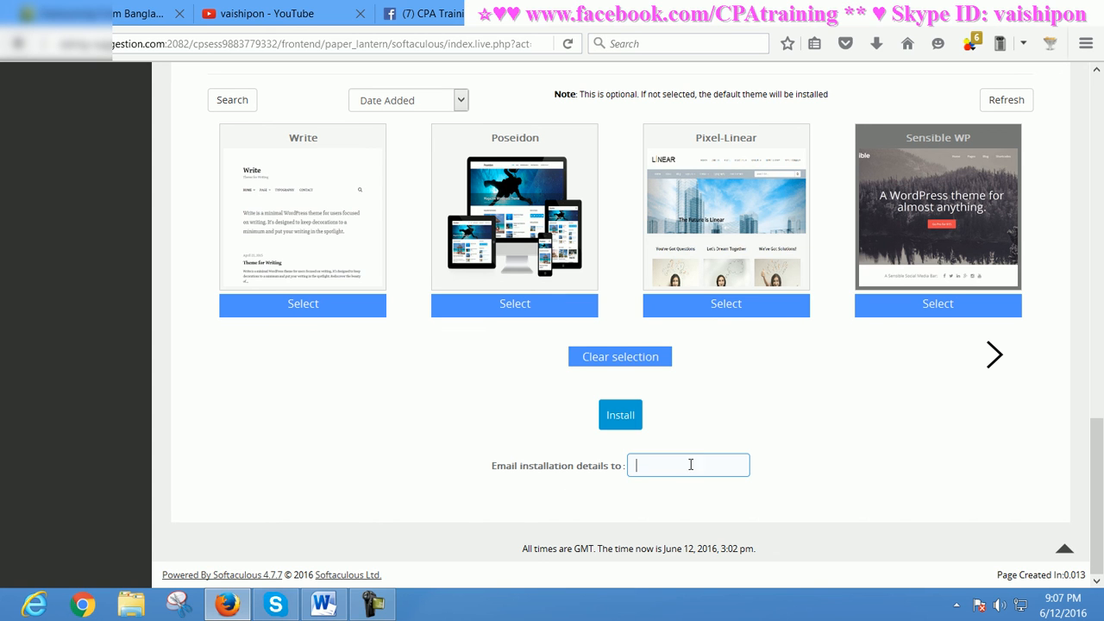
{"action": "mouse_move", "coordinate": [683, 464]}
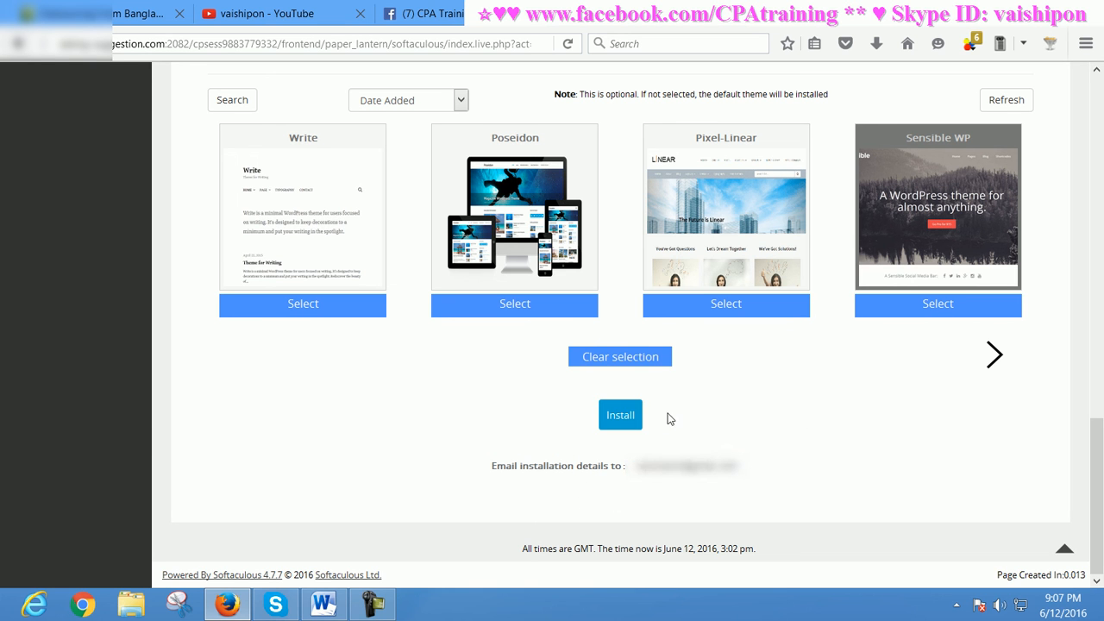
{"action": "left_click", "coordinate": [620, 415]}
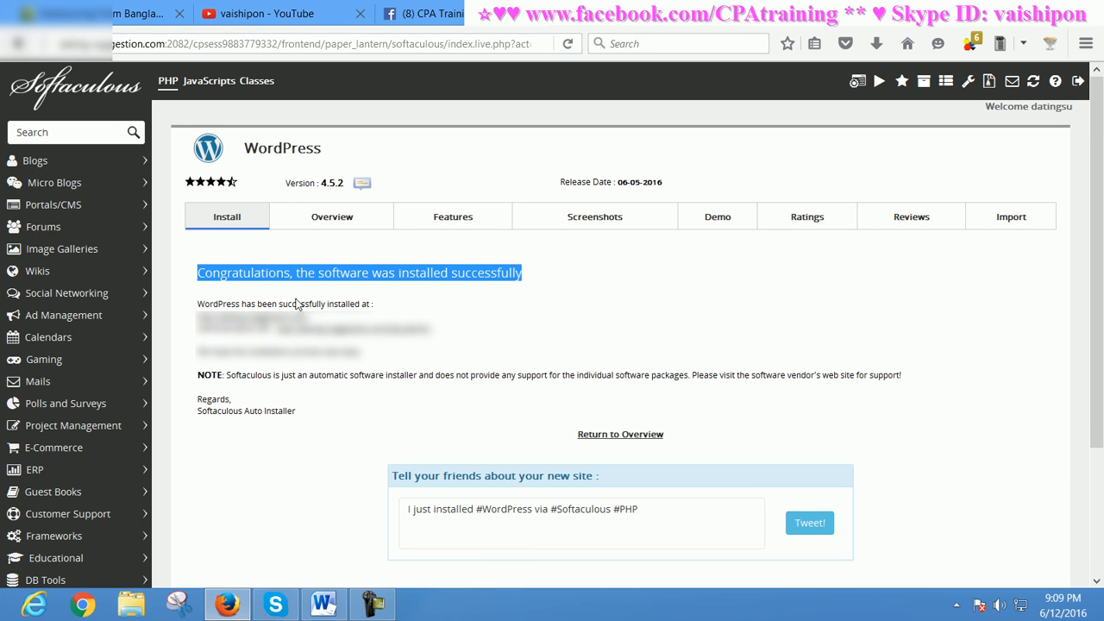
{"action": "mouse_move", "coordinate": [194, 356]}
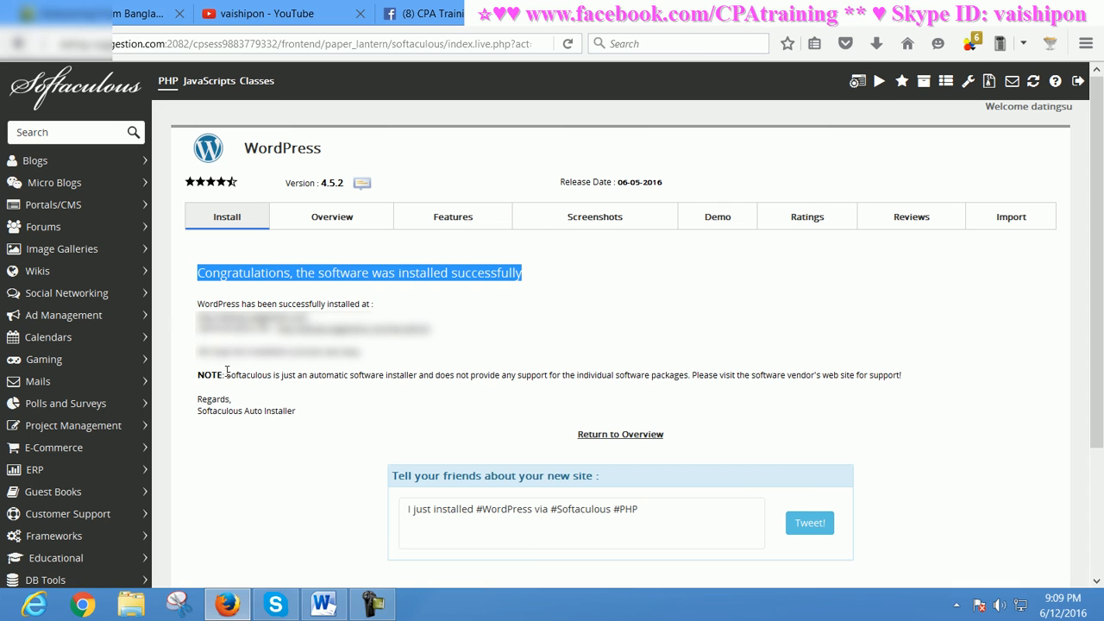
{"action": "mouse_move", "coordinate": [581, 338]}
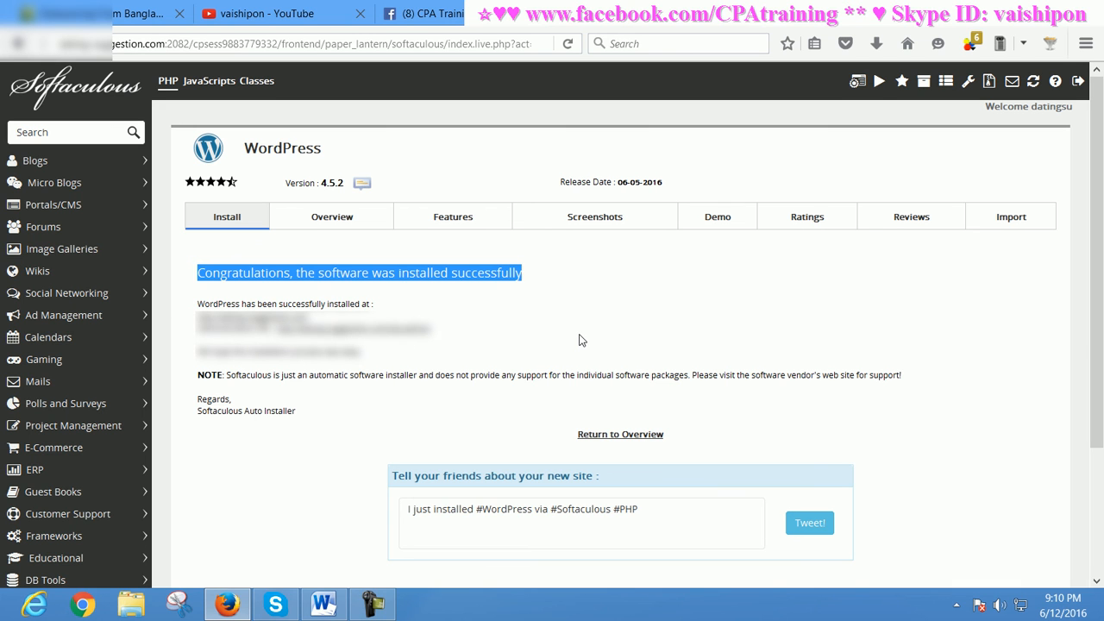